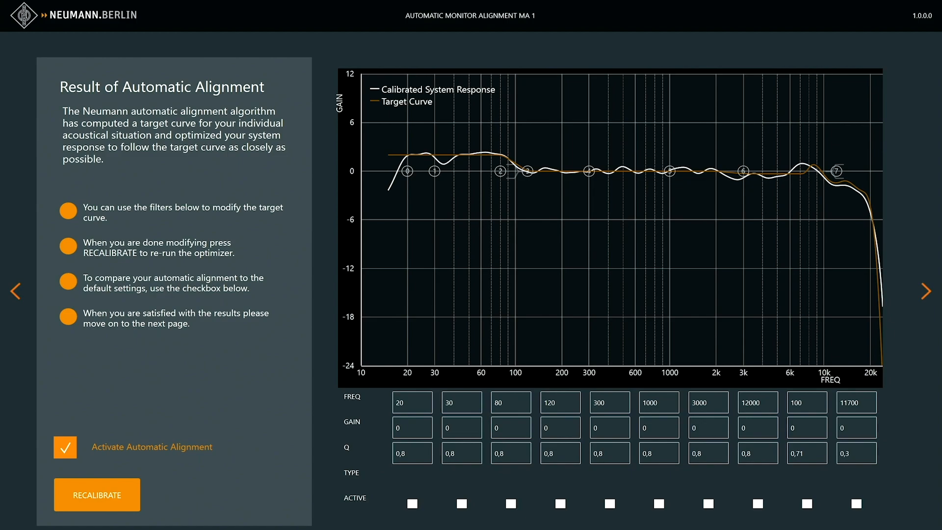
{"action": "mouse_move", "coordinate": [366, 153]}
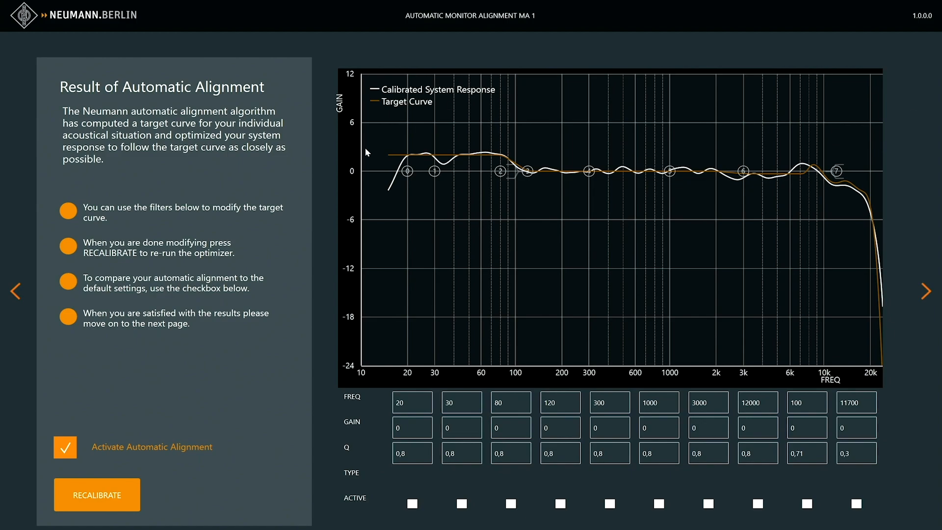
{"action": "mouse_move", "coordinate": [391, 160]}
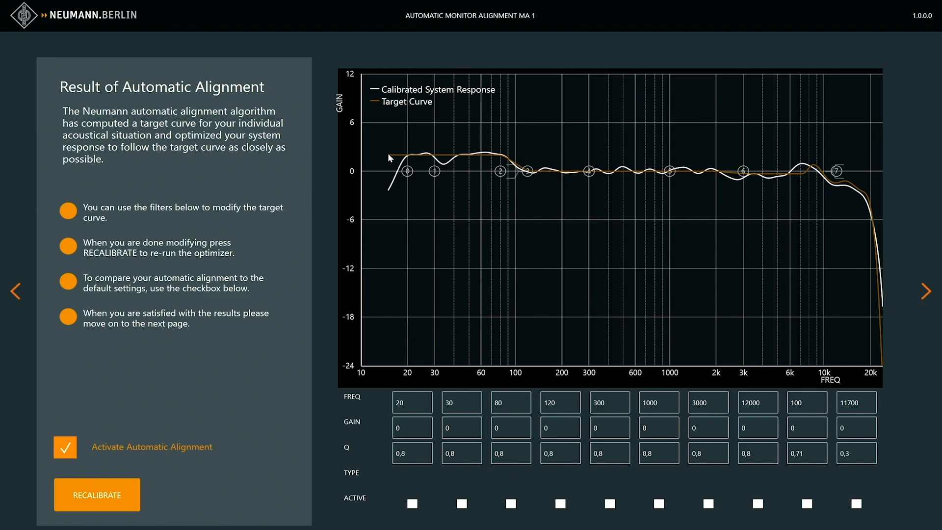
{"action": "mouse_move", "coordinate": [494, 161]}
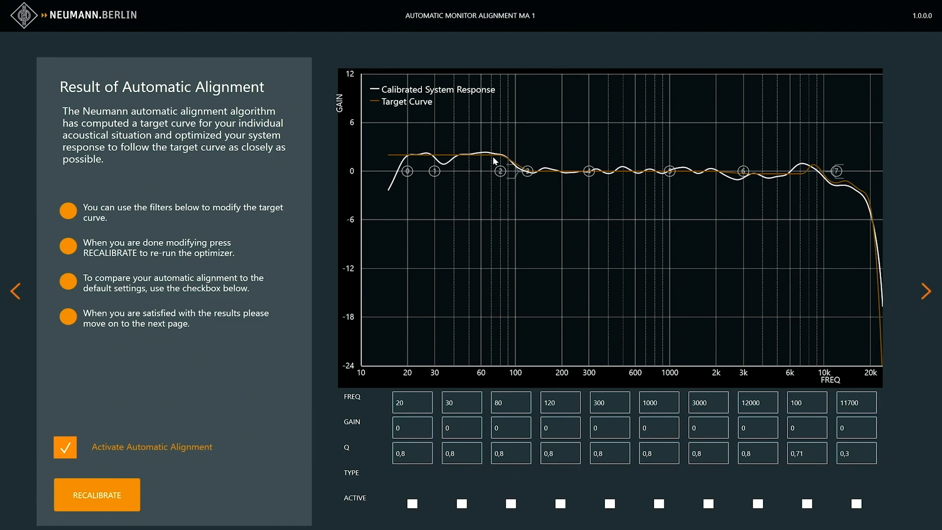
{"action": "mouse_move", "coordinate": [833, 181]}
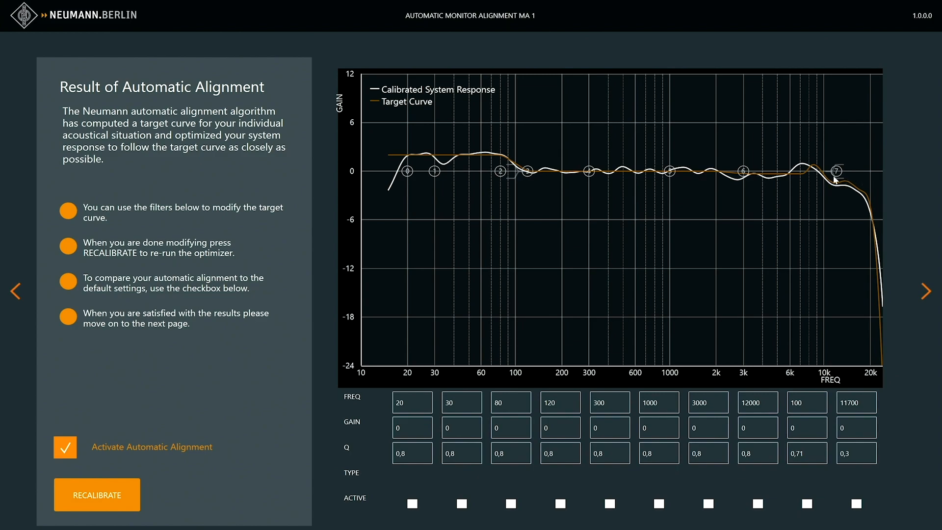
{"action": "mouse_move", "coordinate": [520, 175]}
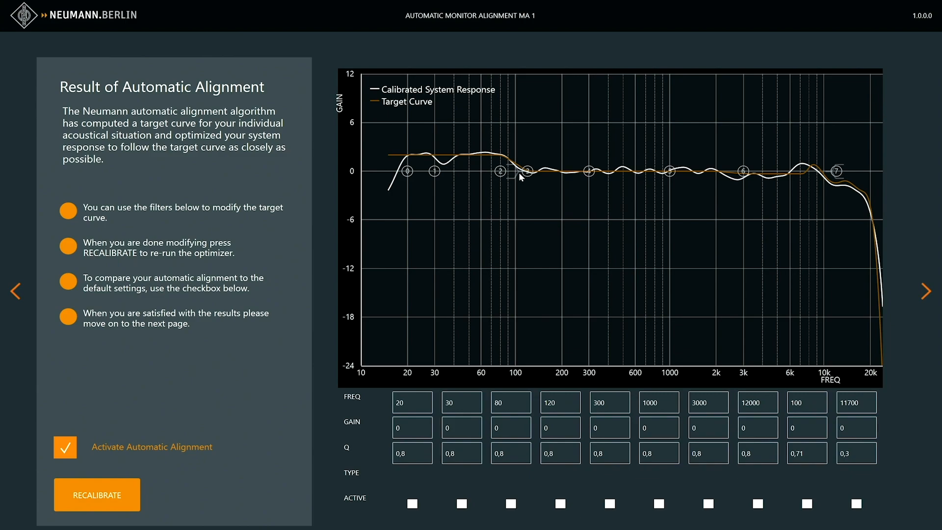
{"action": "mouse_move", "coordinate": [518, 173]}
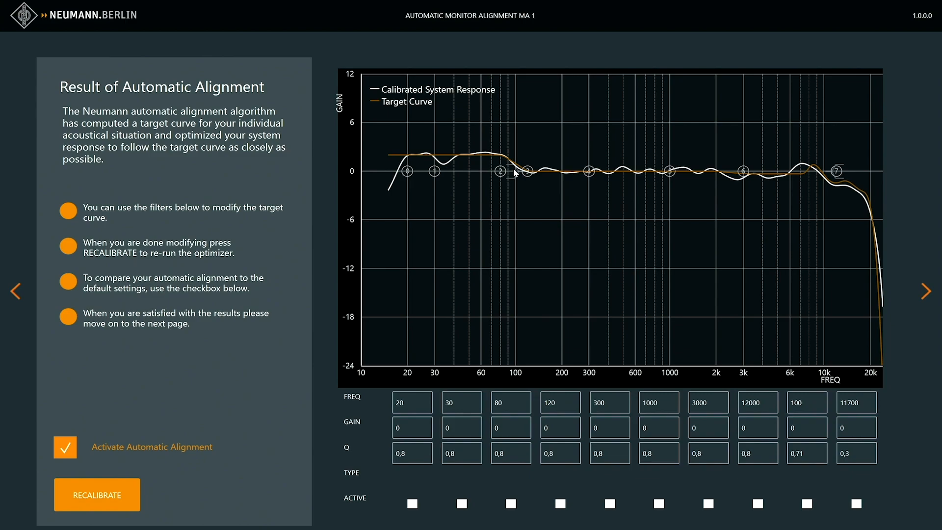
{"action": "mouse_move", "coordinate": [390, 175]}
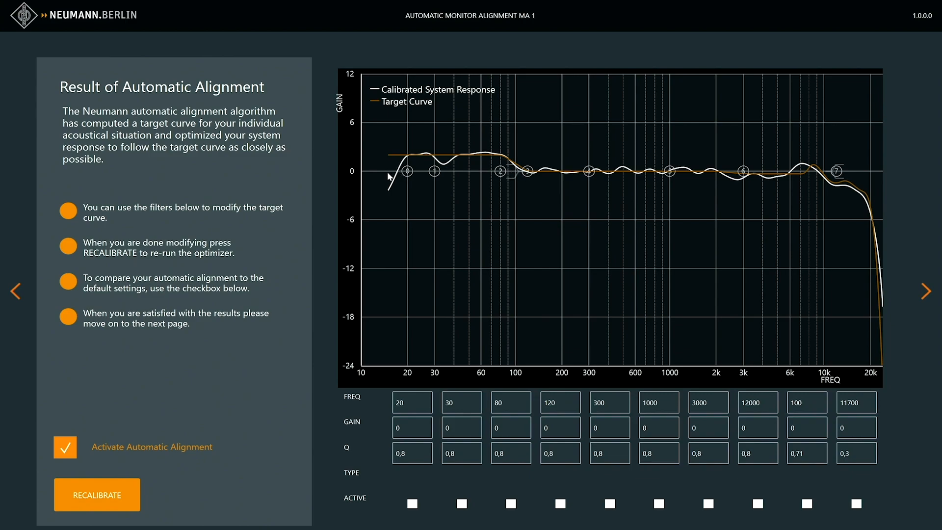
{"action": "mouse_move", "coordinate": [580, 176]}
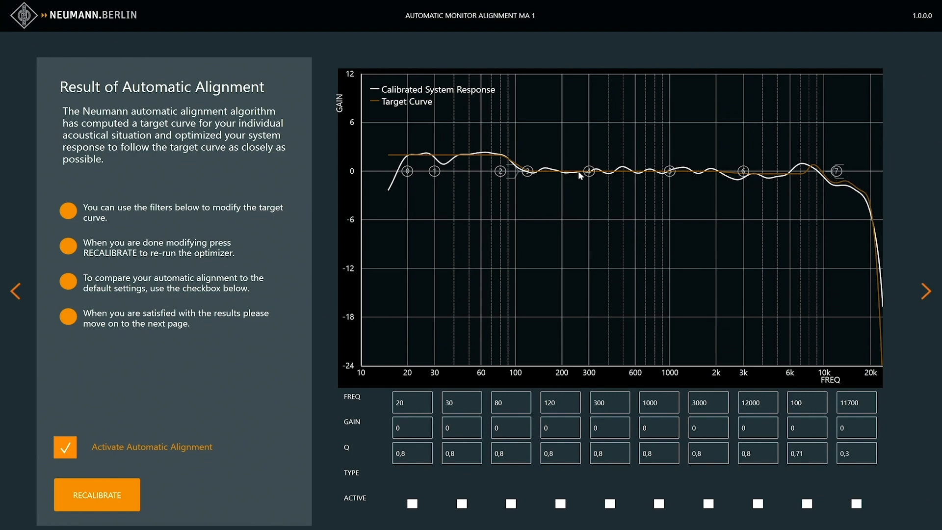
{"action": "mouse_move", "coordinate": [393, 187]}
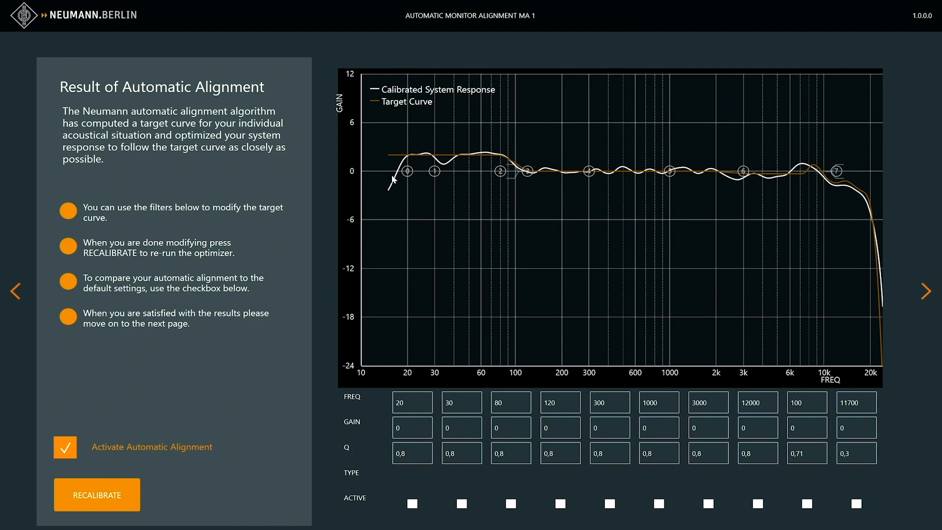
{"action": "mouse_move", "coordinate": [405, 178]}
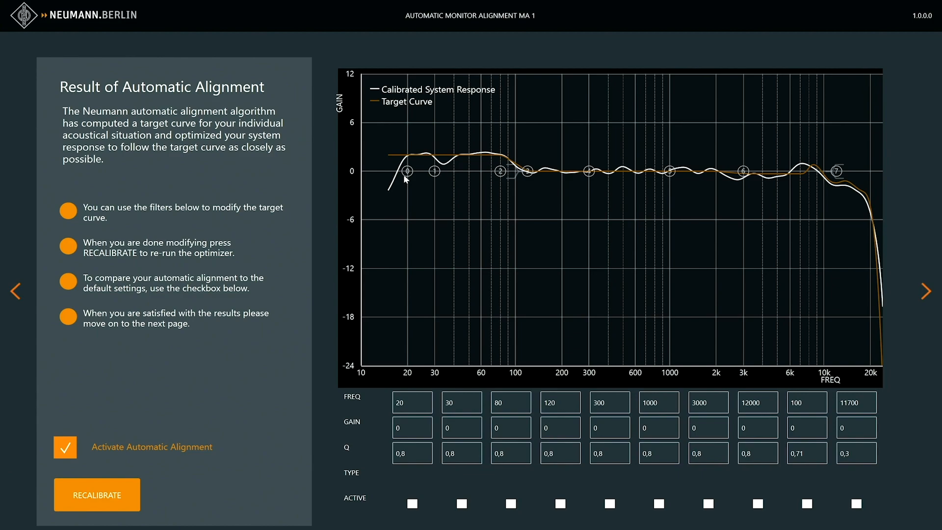
{"action": "mouse_move", "coordinate": [434, 178]}
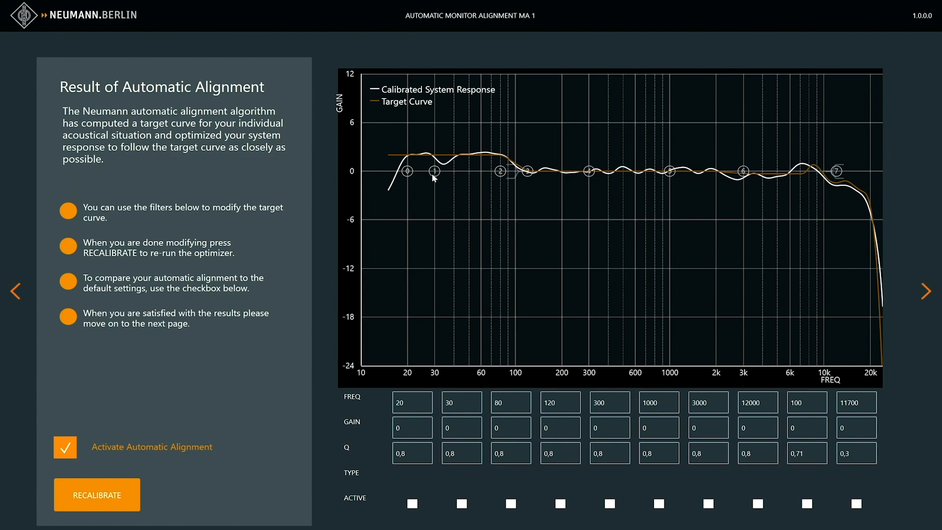
{"action": "mouse_move", "coordinate": [389, 162]}
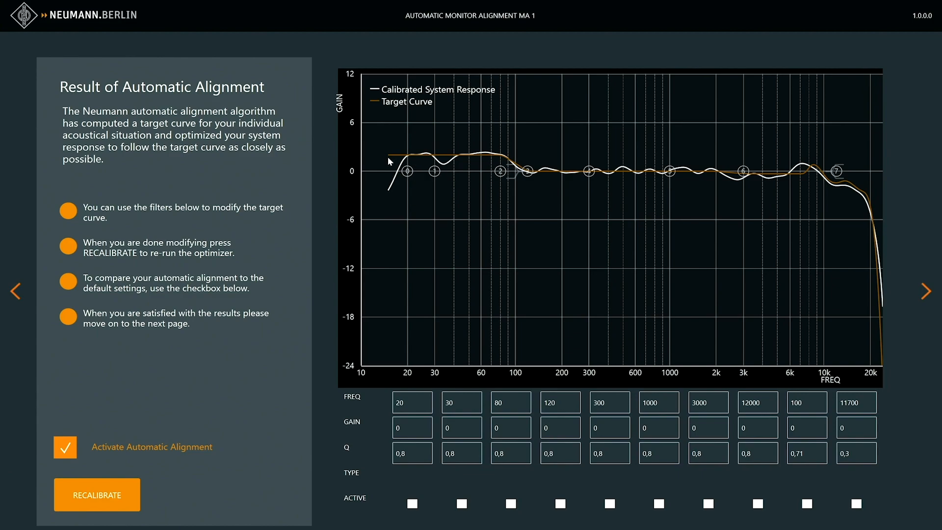
{"action": "mouse_move", "coordinate": [547, 180]}
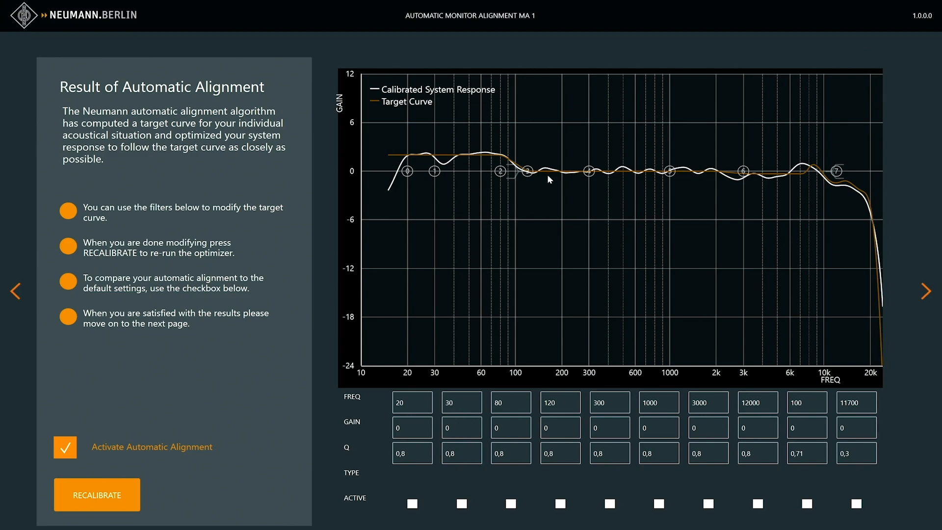
{"action": "mouse_move", "coordinate": [620, 180]}
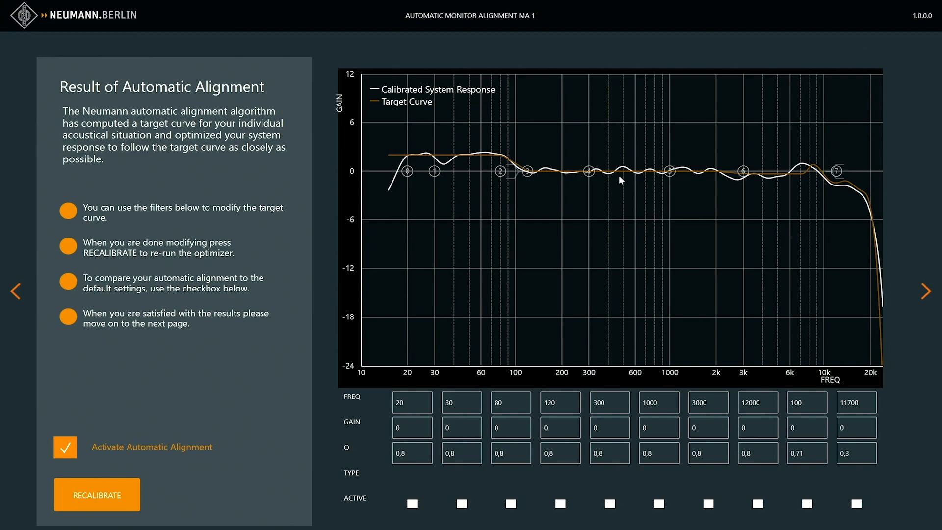
{"action": "mouse_move", "coordinate": [521, 184]}
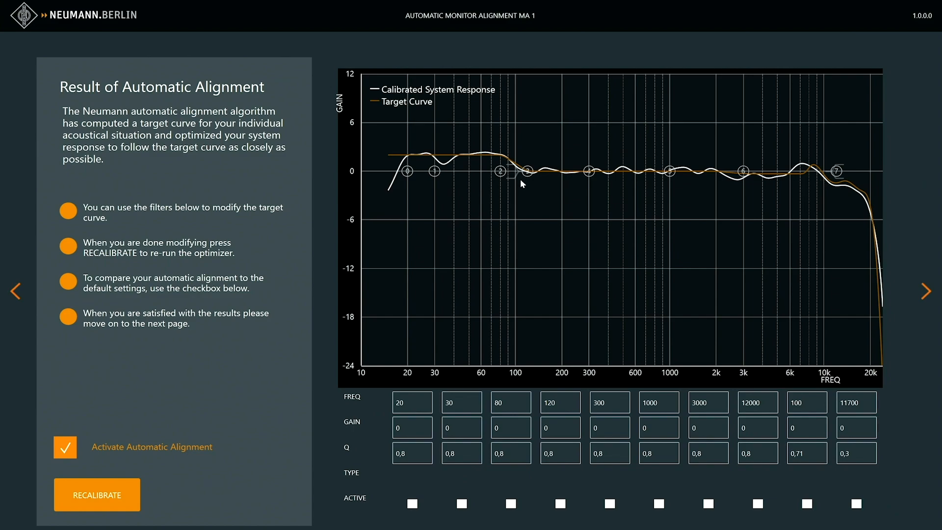
{"action": "mouse_move", "coordinate": [704, 140]}
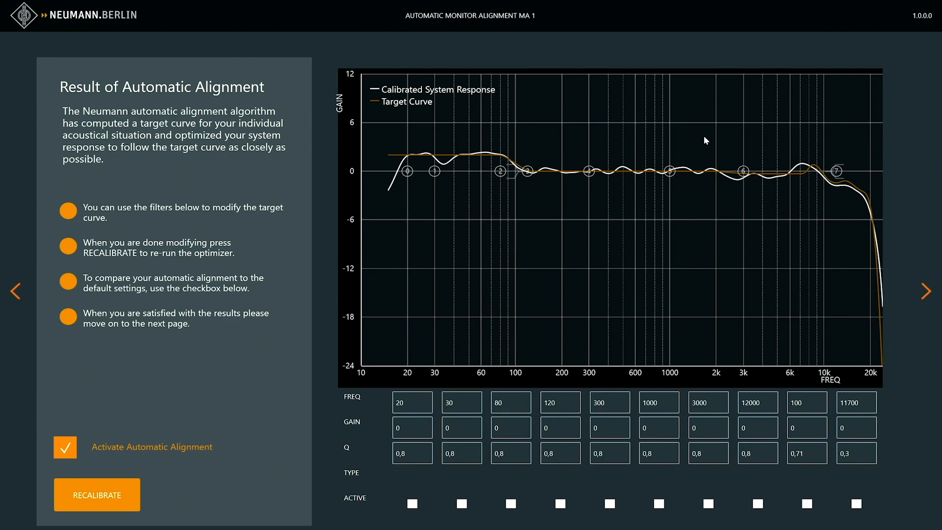
{"action": "mouse_move", "coordinate": [727, 187]}
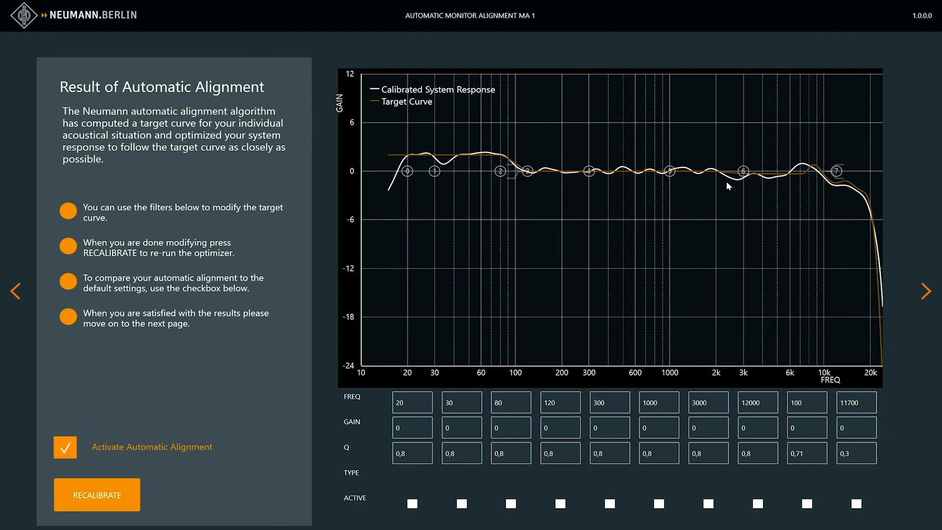
{"action": "mouse_move", "coordinate": [127, 403]}
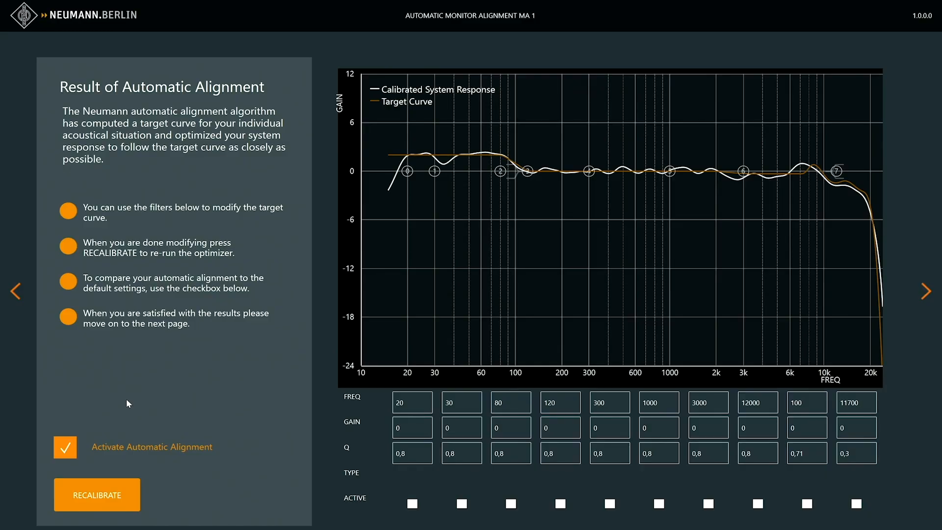
{"action": "mouse_move", "coordinate": [803, 187]}
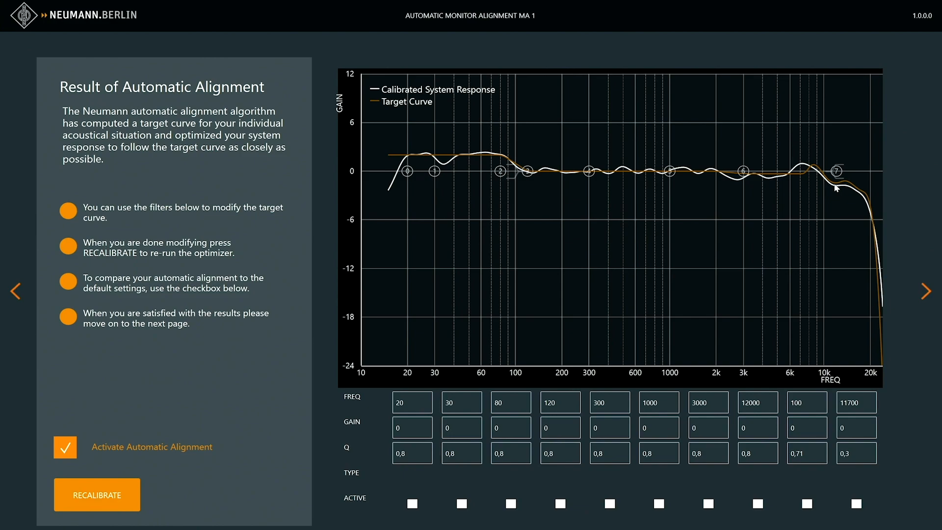
{"action": "mouse_move", "coordinate": [598, 179]}
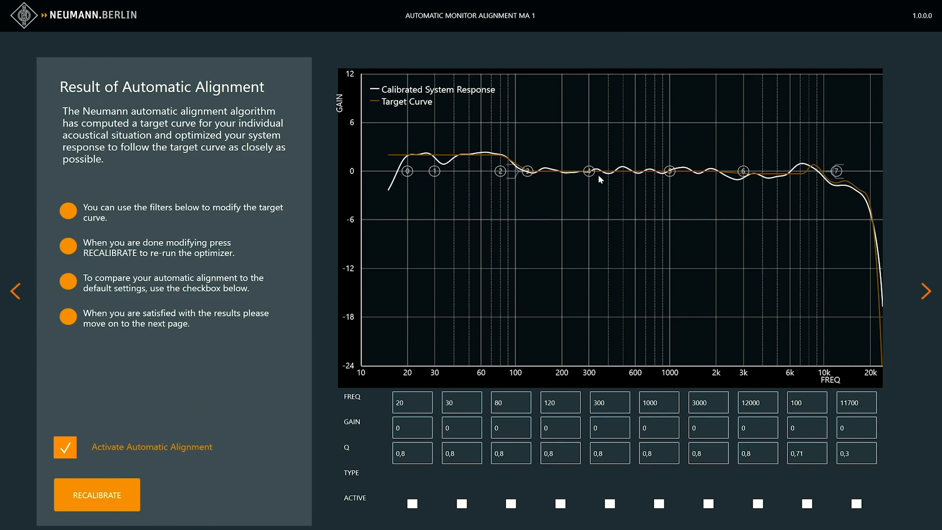
{"action": "mouse_move", "coordinate": [619, 176]}
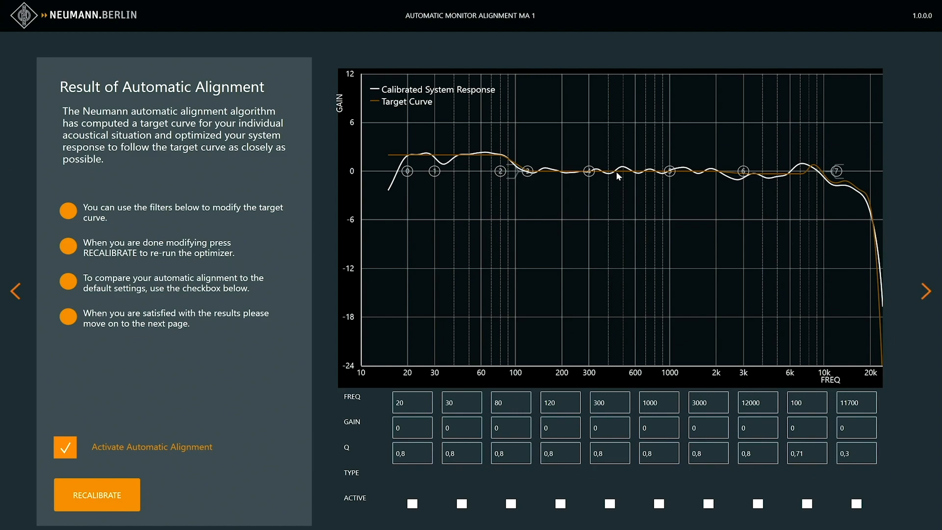
{"action": "mouse_move", "coordinate": [701, 170]}
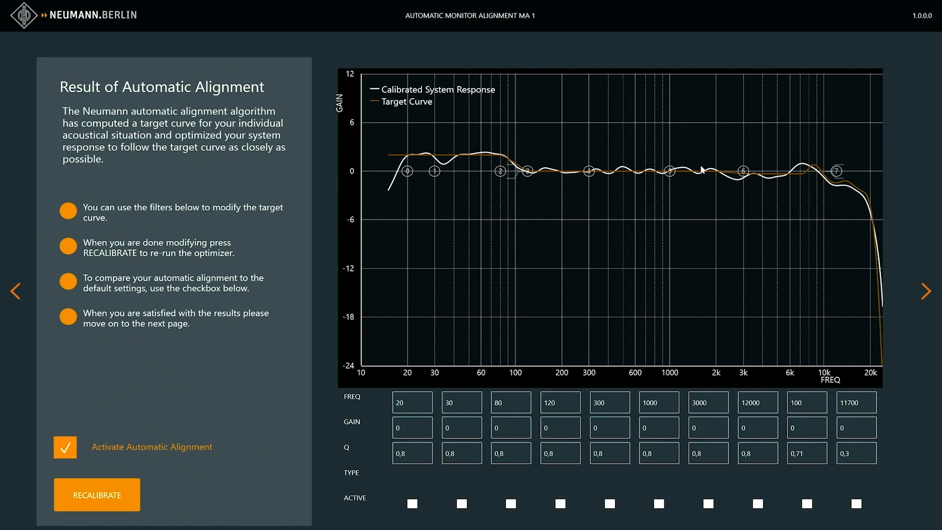
{"action": "mouse_move", "coordinate": [700, 169]}
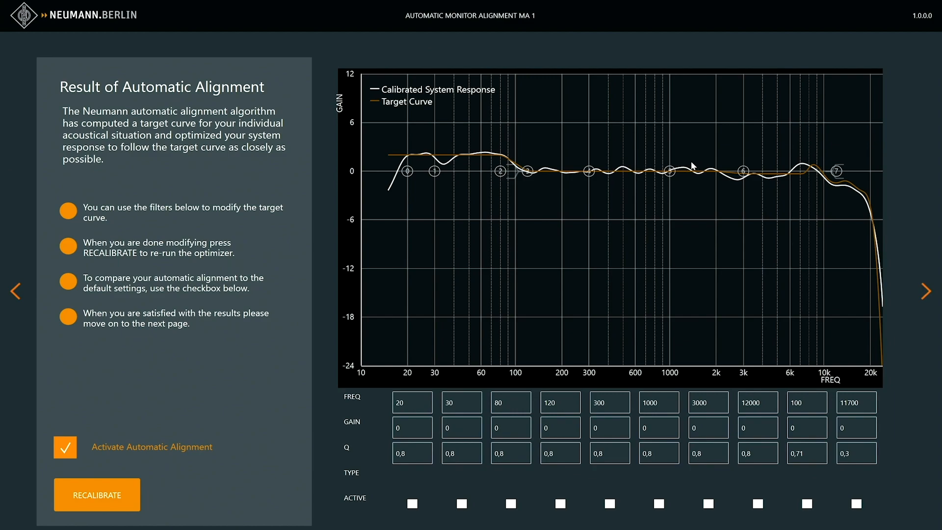
{"action": "mouse_move", "coordinate": [668, 174]}
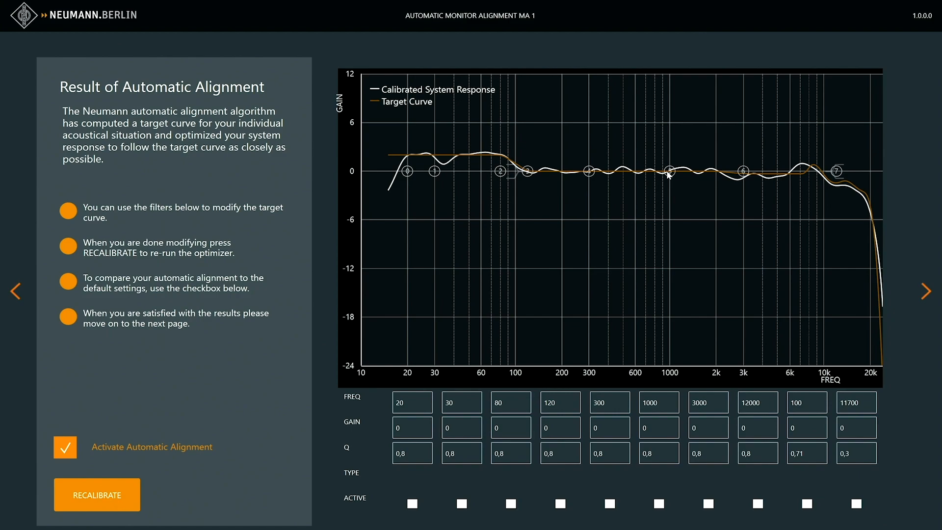
{"action": "mouse_move", "coordinate": [497, 246]}
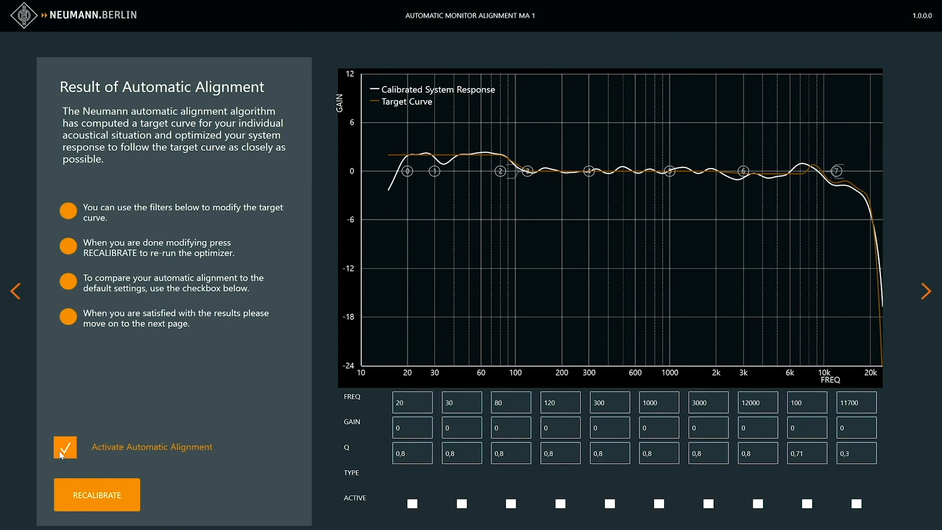
Toggle automatic alignment off and back on, then activate the first filter (2,39 dB at 20,91 Hz).
{"action": "left_click", "coordinate": [65, 447]}
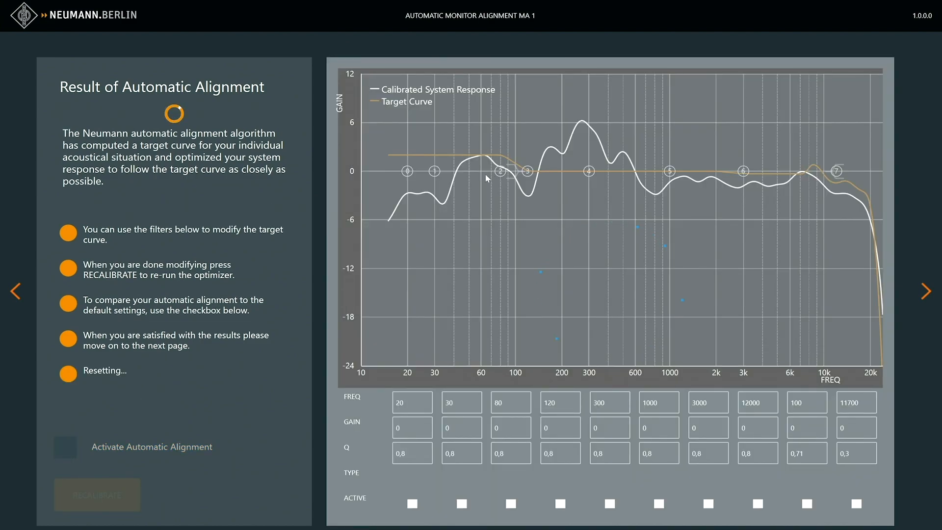
{"action": "mouse_move", "coordinate": [431, 202]}
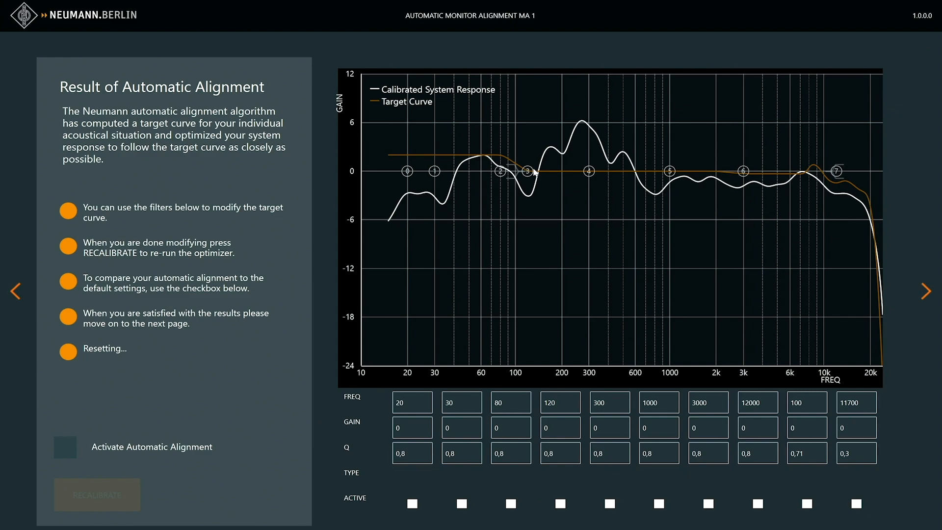
{"action": "mouse_move", "coordinate": [841, 78]}
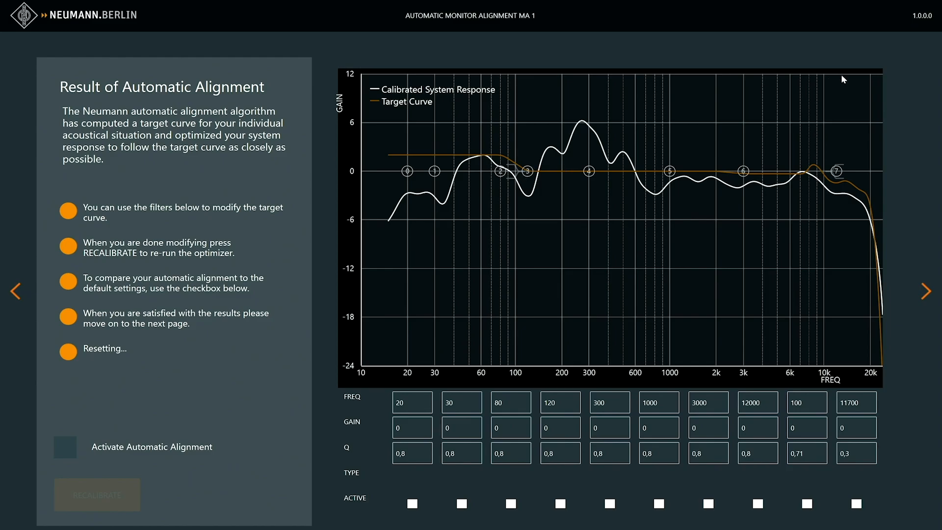
{"action": "left_click", "coordinate": [65, 447]}
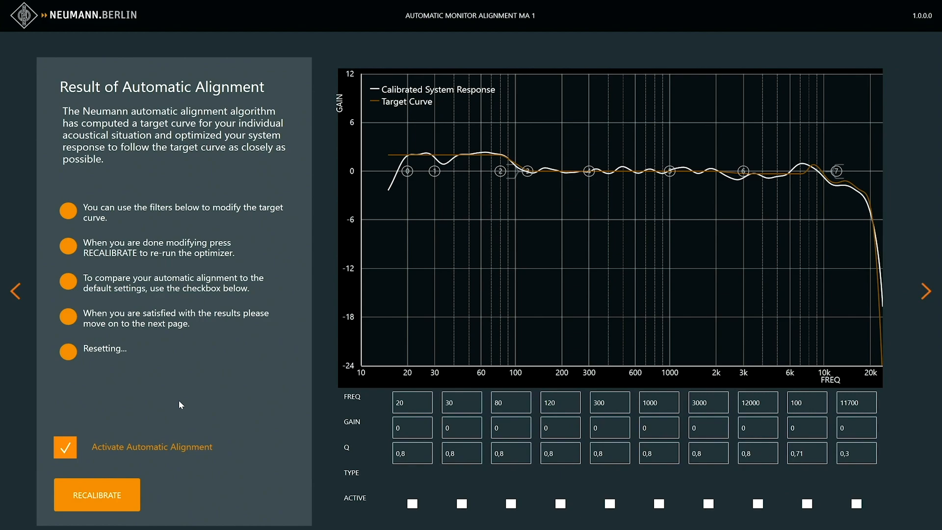
{"action": "mouse_move", "coordinate": [319, 176]}
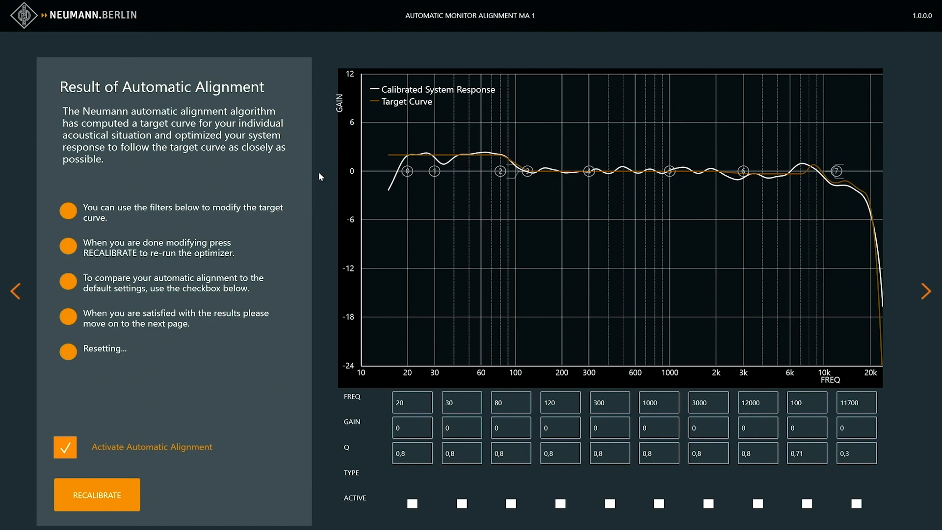
{"action": "mouse_move", "coordinate": [421, 443]}
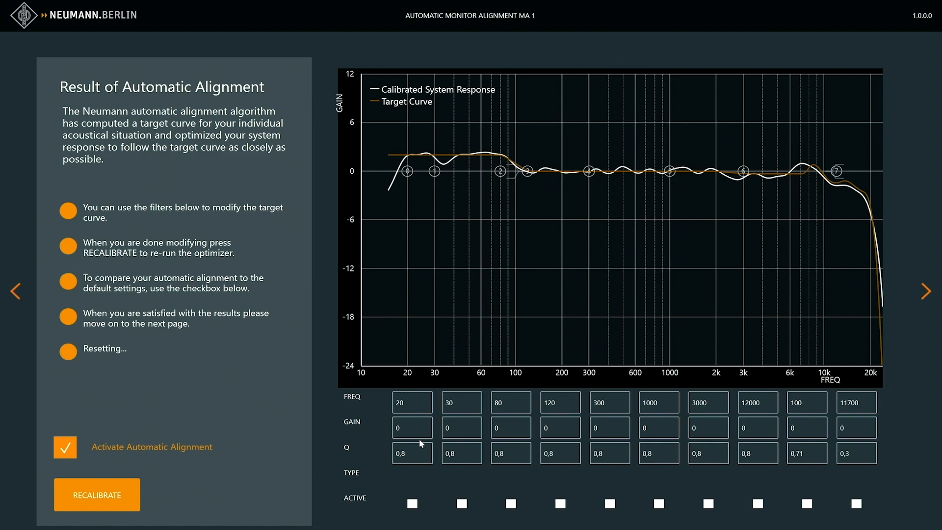
{"action": "mouse_move", "coordinate": [406, 442]}
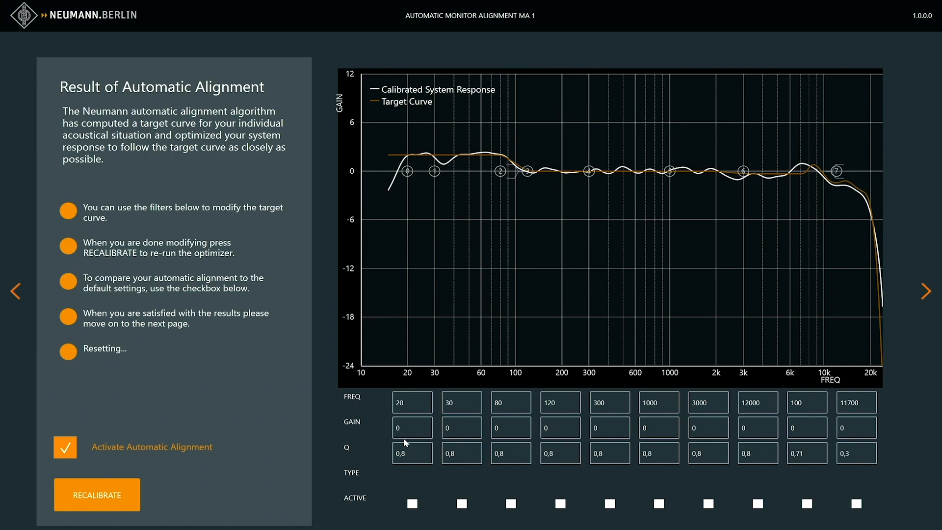
{"action": "mouse_move", "coordinate": [778, 443]}
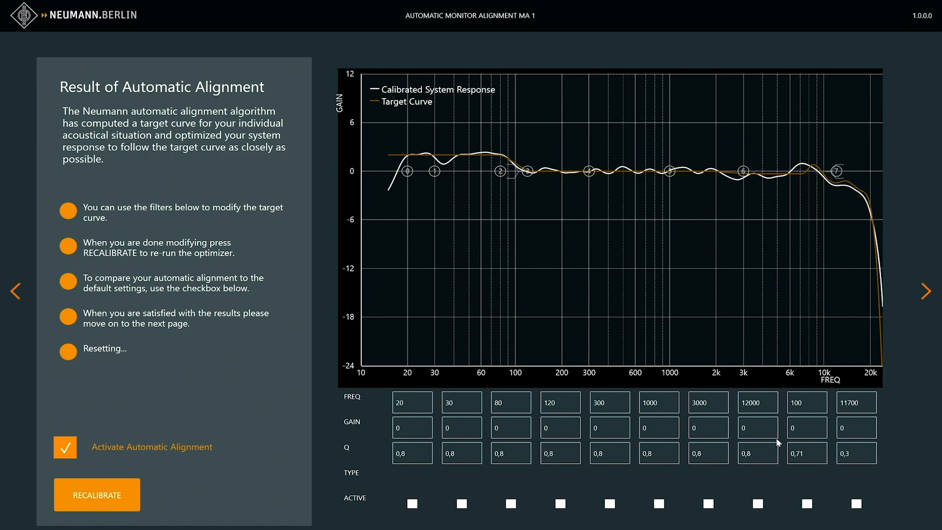
{"action": "mouse_move", "coordinate": [886, 410]}
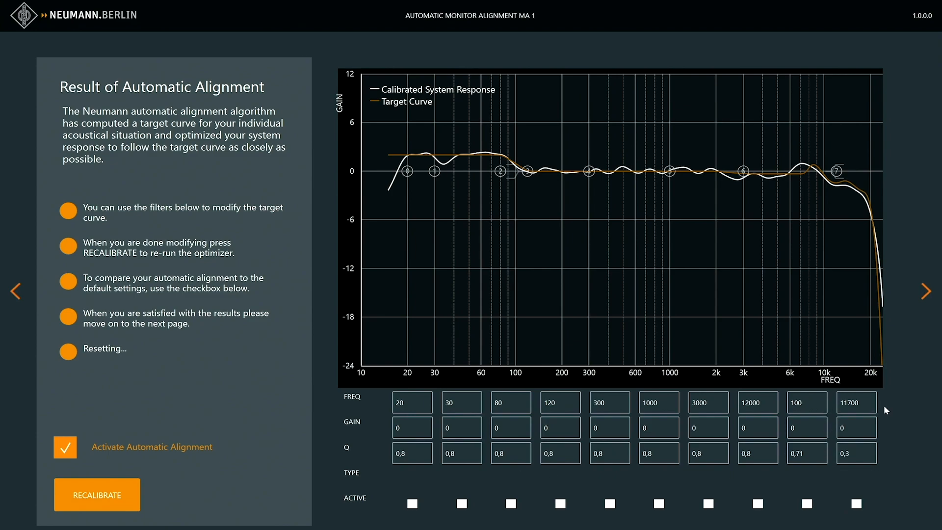
{"action": "mouse_move", "coordinate": [810, 408]}
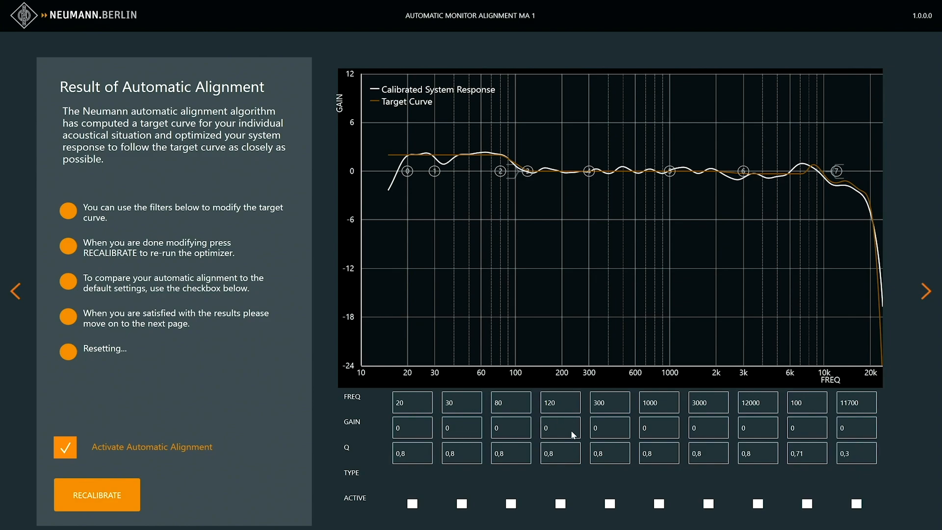
{"action": "mouse_move", "coordinate": [756, 438]}
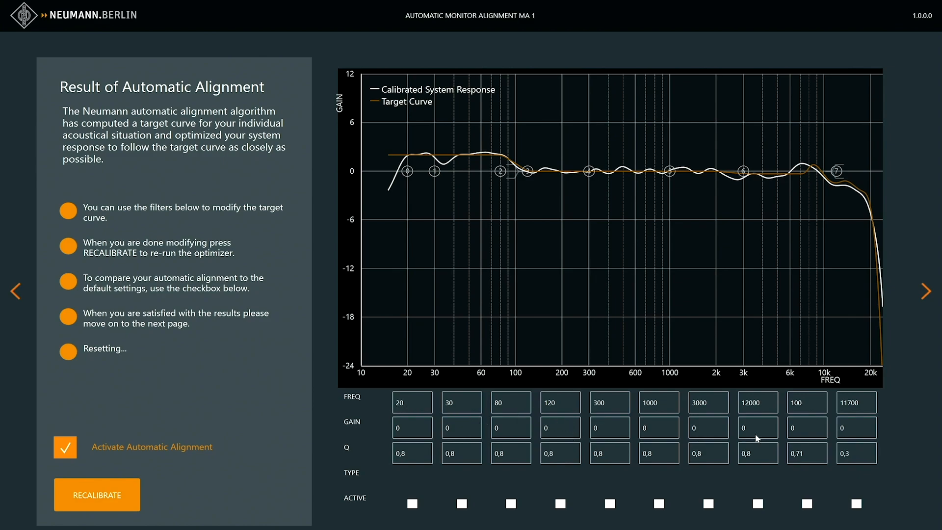
{"action": "mouse_move", "coordinate": [386, 160]}
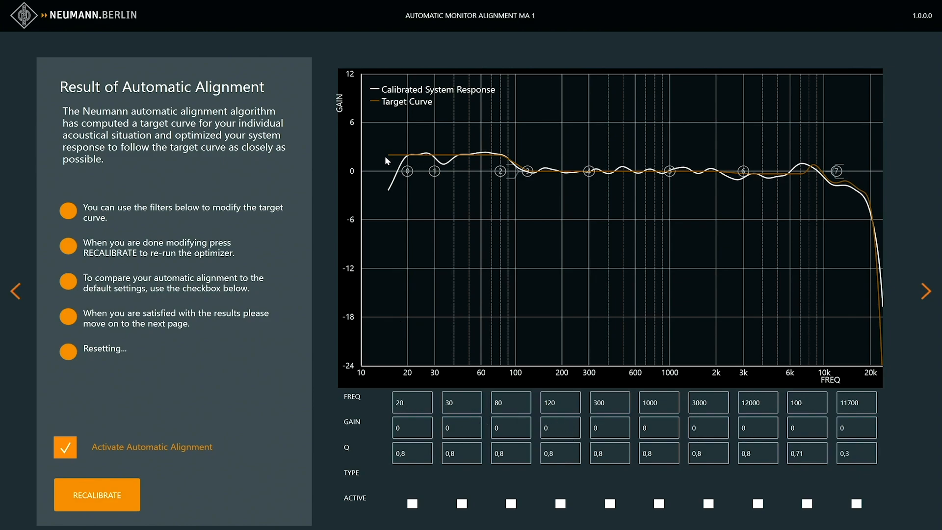
{"action": "mouse_move", "coordinate": [489, 159]}
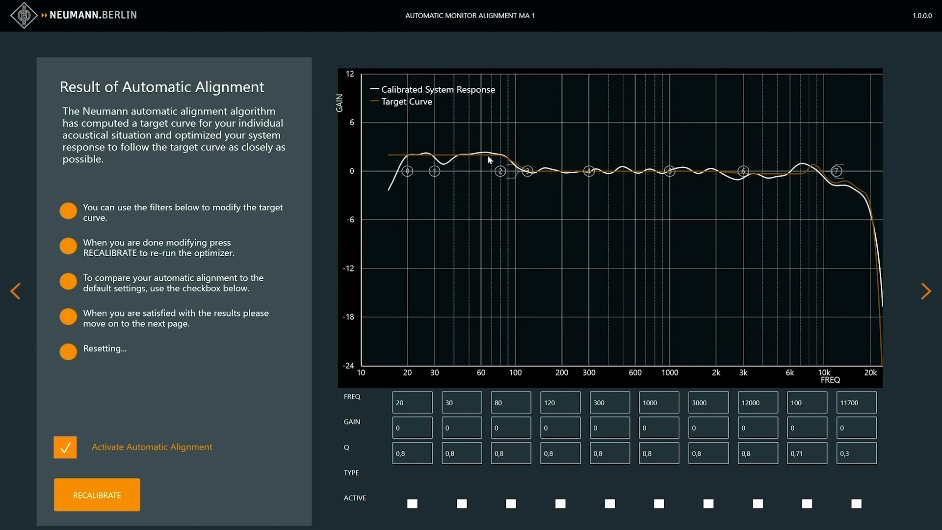
{"action": "mouse_move", "coordinate": [434, 161]}
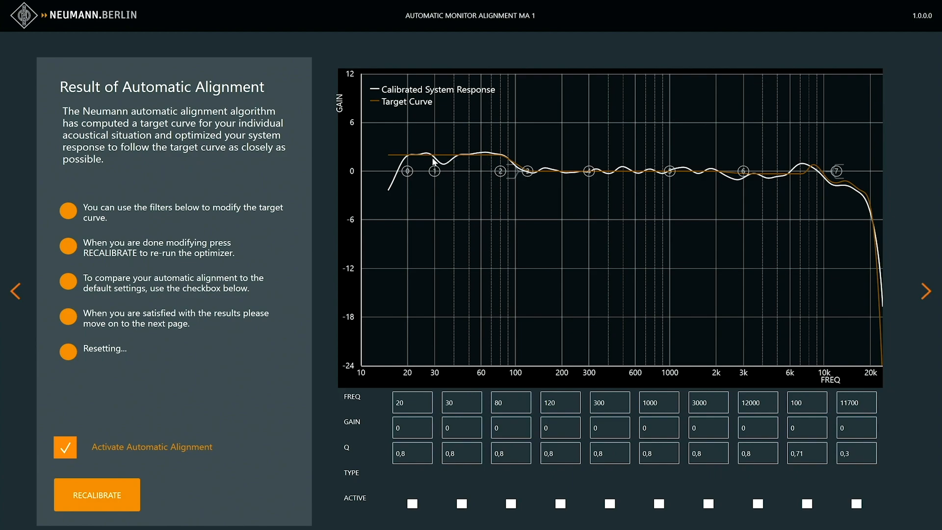
{"action": "mouse_move", "coordinate": [420, 163]}
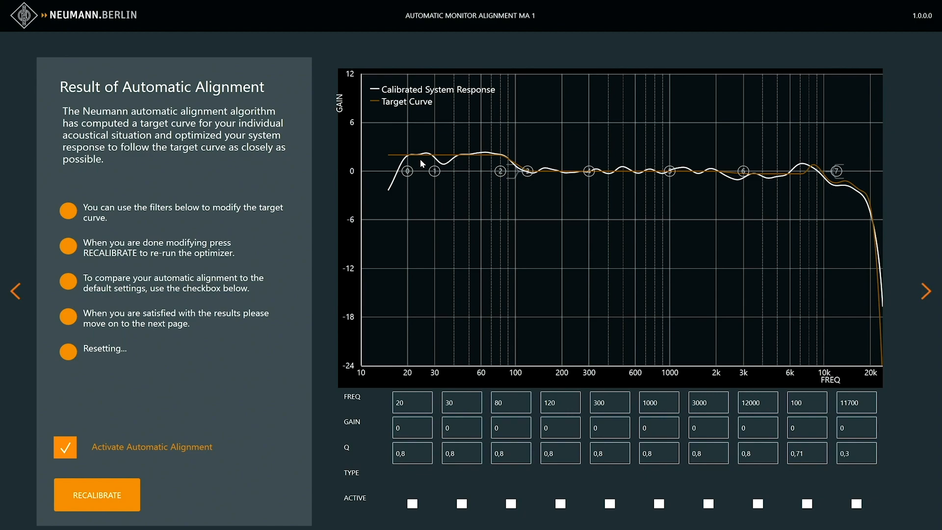
{"action": "mouse_move", "coordinate": [440, 223]}
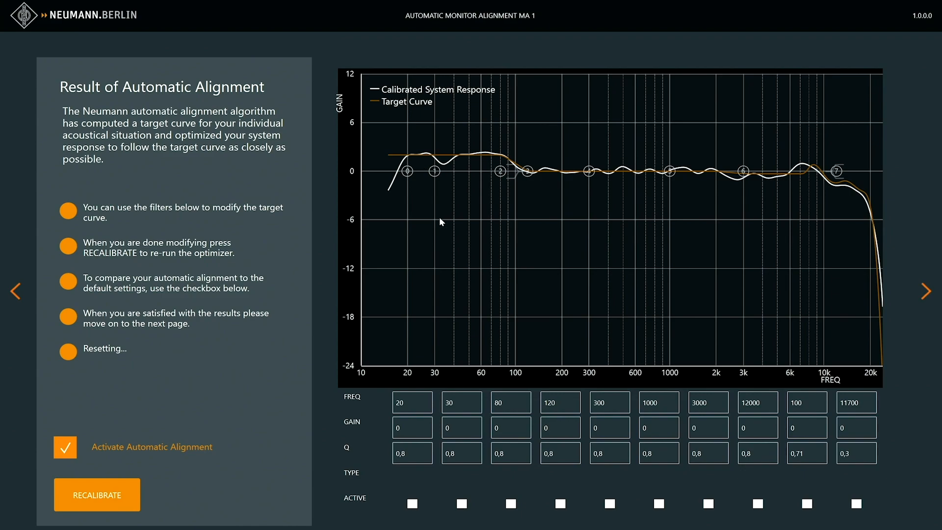
{"action": "mouse_move", "coordinate": [518, 343]}
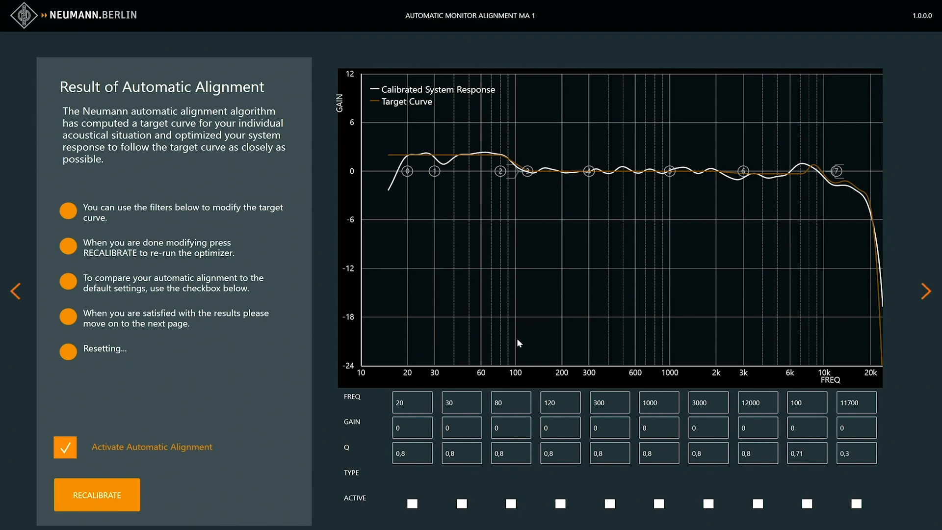
{"action": "mouse_move", "coordinate": [588, 473]}
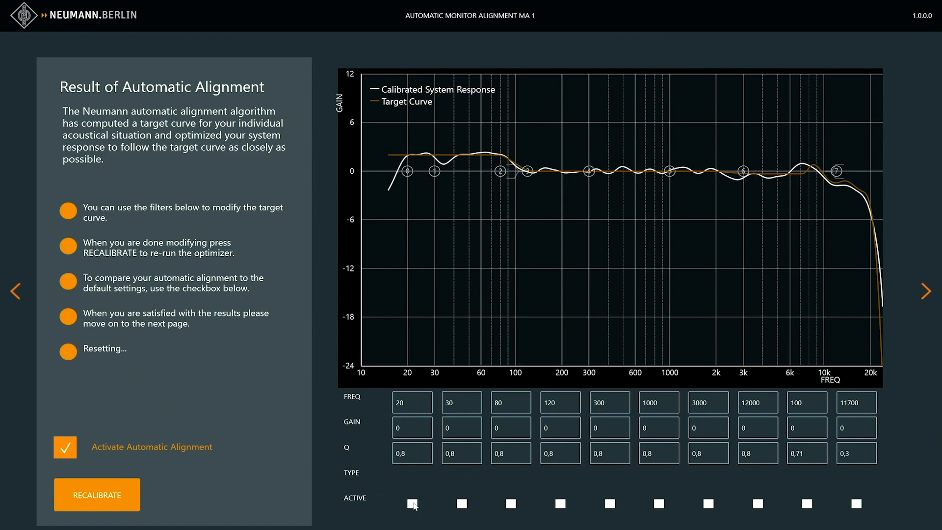
{"action": "left_click", "coordinate": [411, 503]}
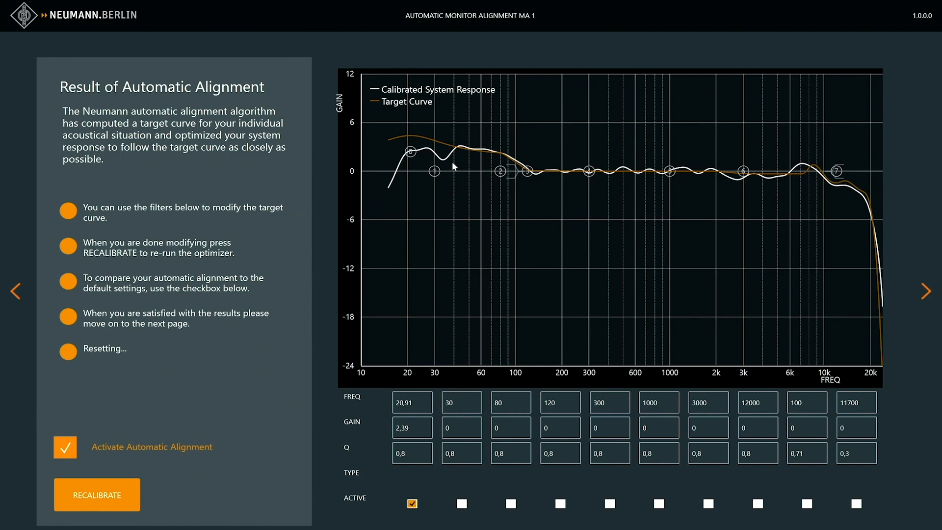
{"action": "mouse_move", "coordinate": [236, 425]}
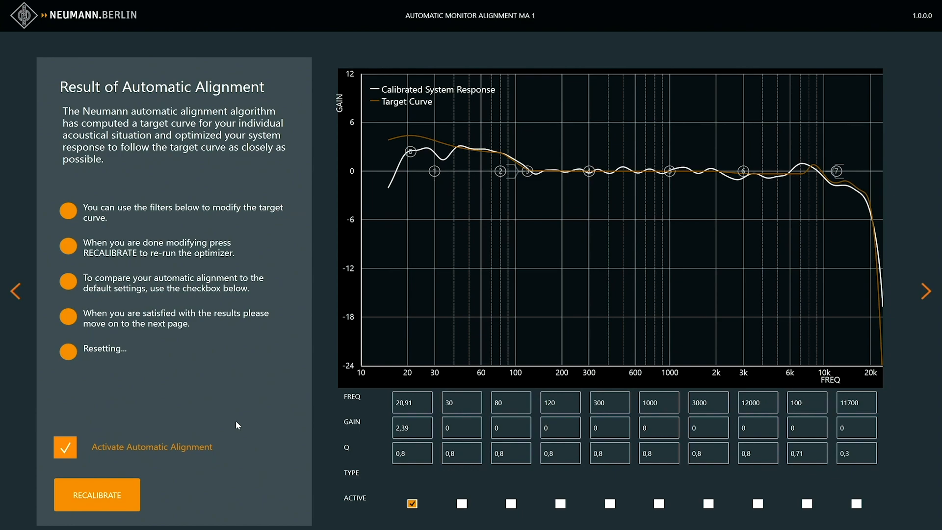